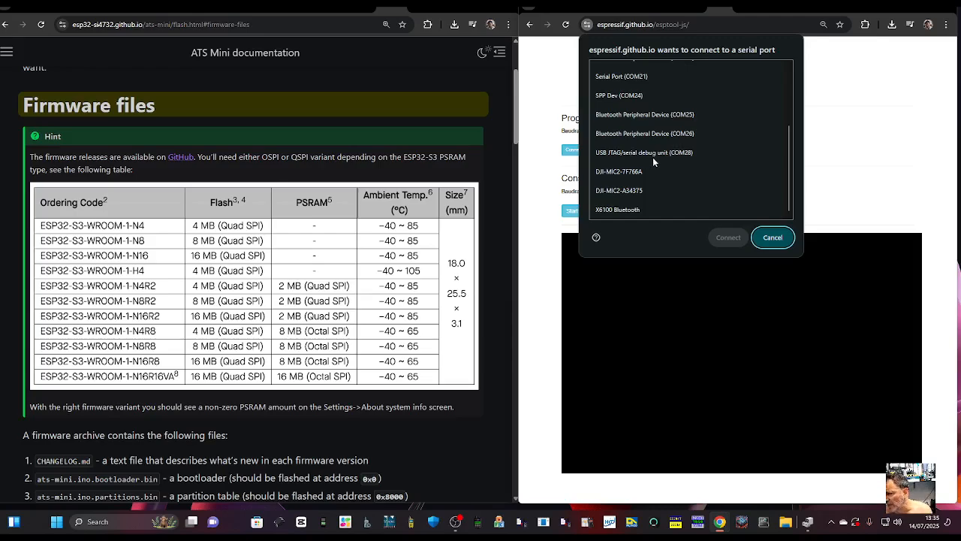
# Select the 'USB JTAG/serial debug unit' port to connect to the receiver.
pyautogui.click(727, 238)
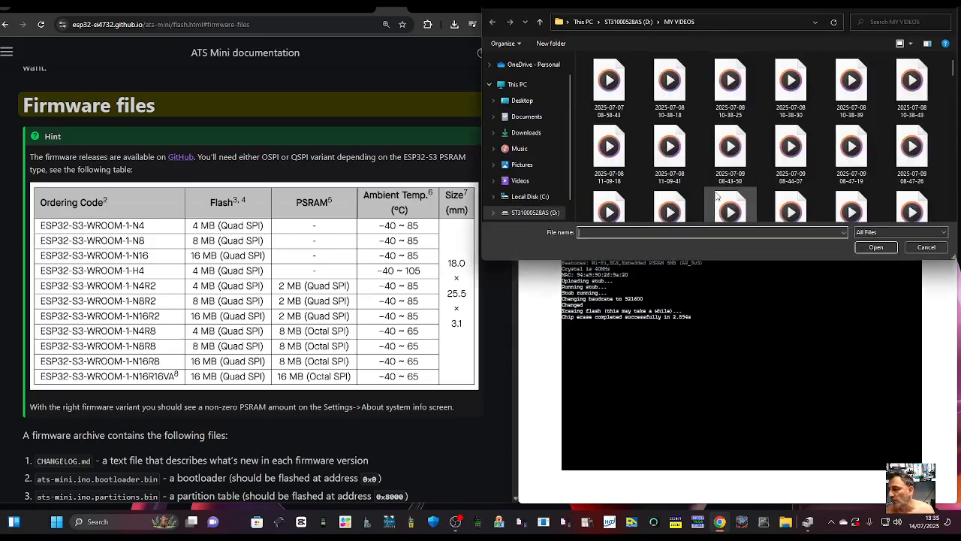
# Choose ats-mini.ino.merged.bin as the firmware file to flash at 0x1000.
pyautogui.click(521, 99)
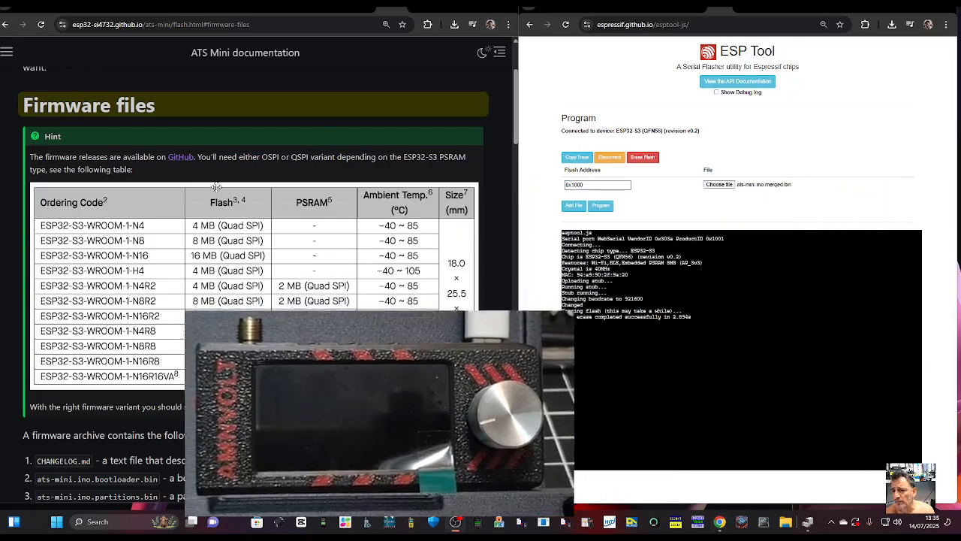
pyautogui.click(600, 205)
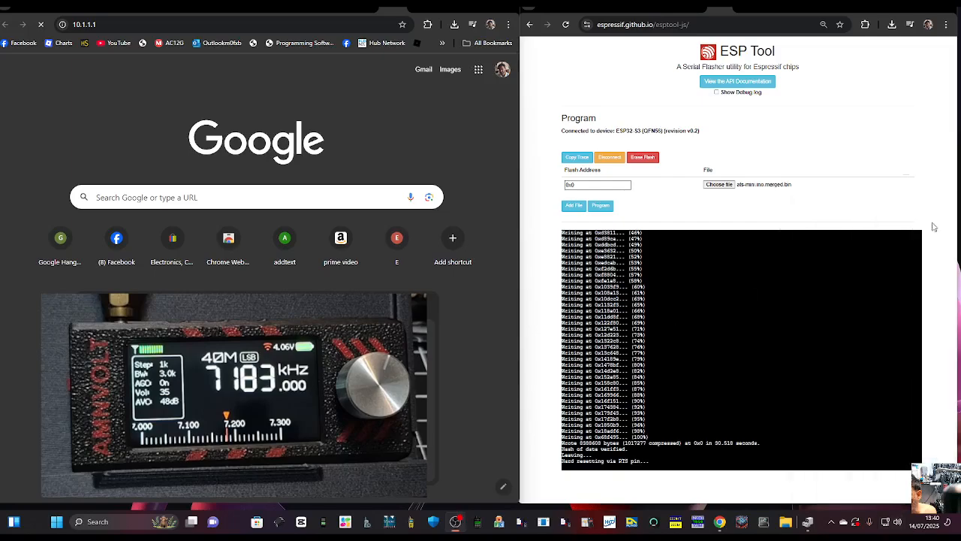
# Enter the WiFi Network 1 details and set the time zone to London (UTC+1).
pyautogui.click(890, 522)
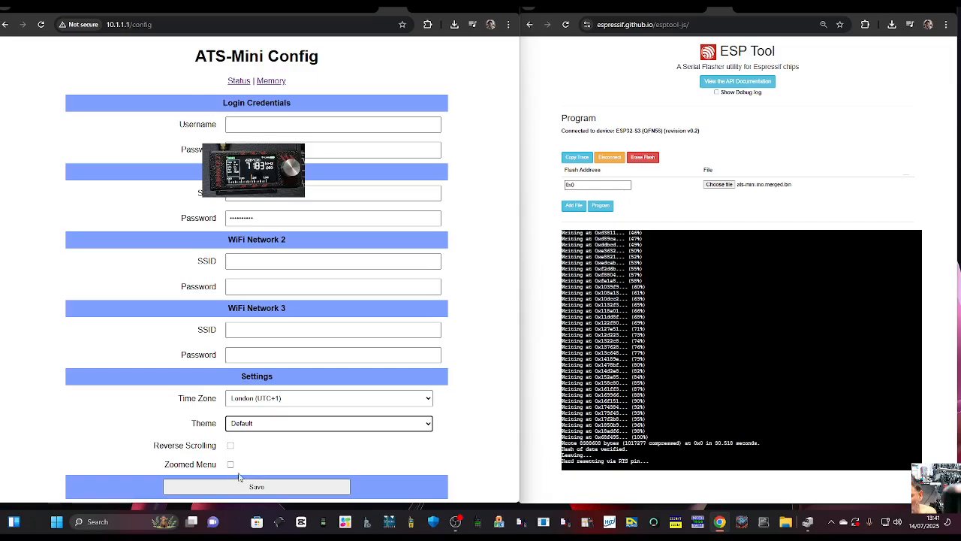
# Save the Wi-Fi and time zone settings, then view the status page at 192.168.0.113.
pyautogui.click(239, 80)
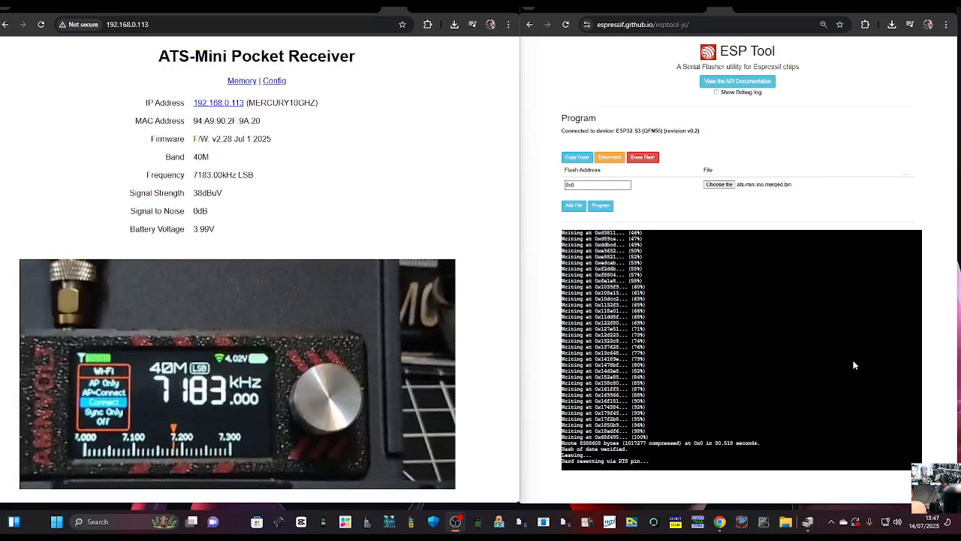